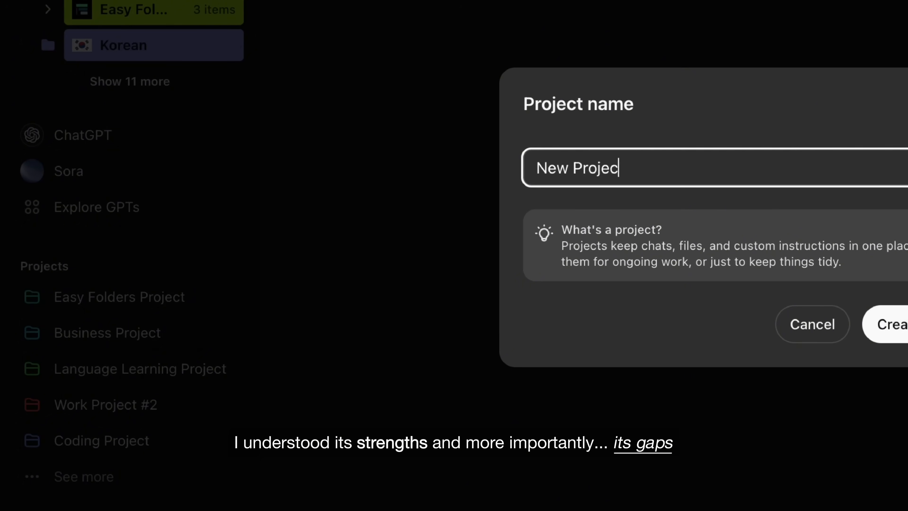
Create the project 'New Project' under Other Projects and show the Projects list to bookmark
click(893, 324)
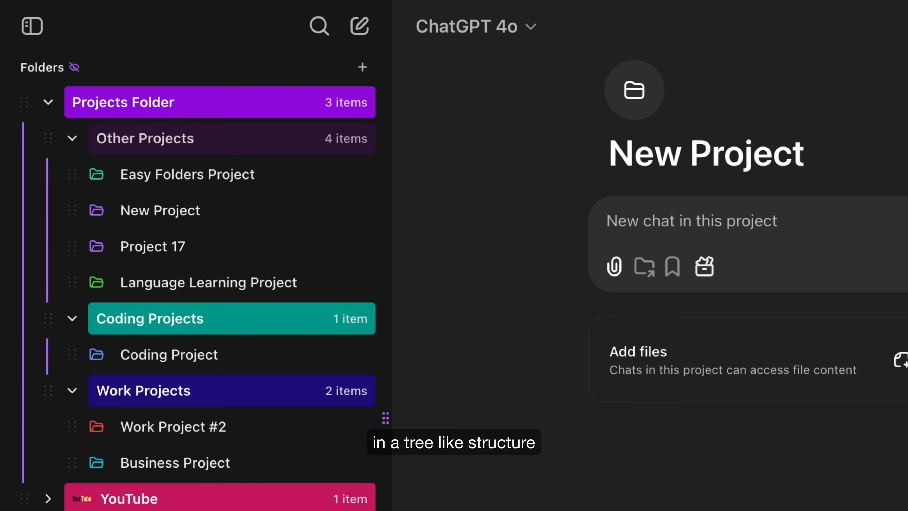
click(294, 131)
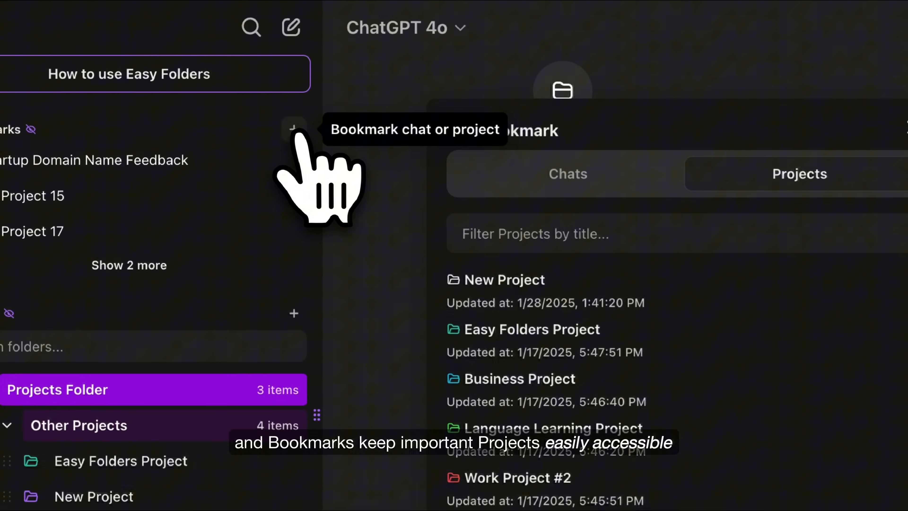